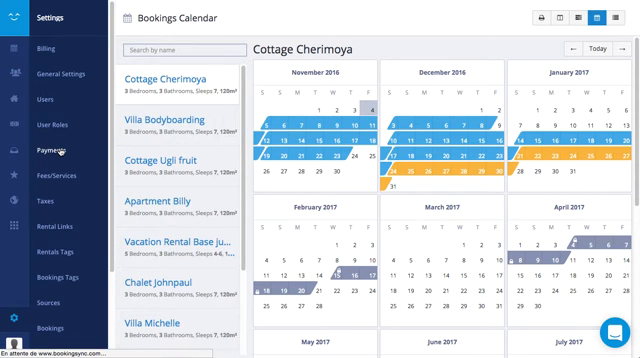
- Go to the Payments page from the Settings sidebar
left_click(48, 156)
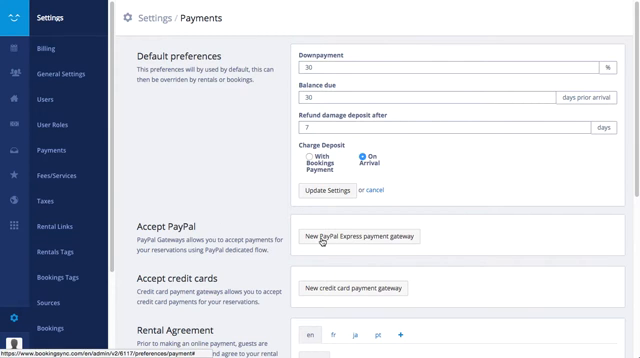
- Create a PayPal Express gateway named 'test paypal' with credentials and add it
left_click(356, 236)
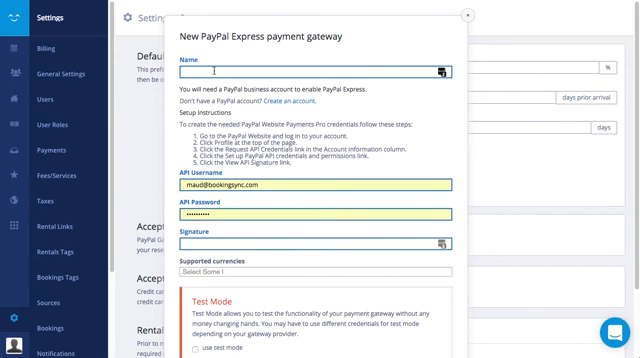
type("test")
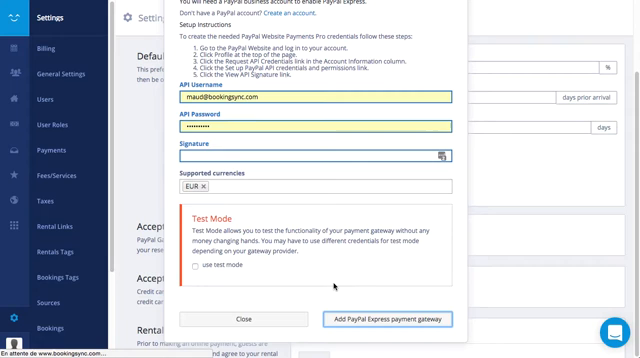
left_click(388, 318)
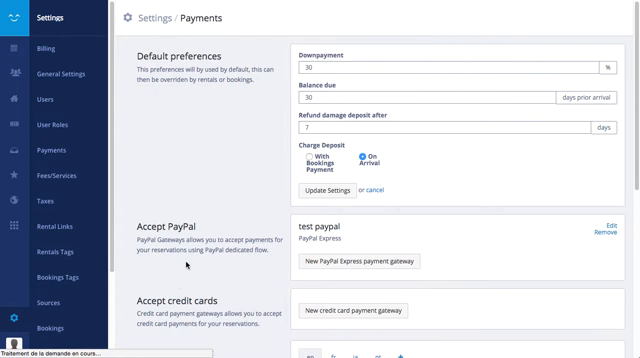
- Start a Bogus Gateway credit card gateway, naming it and choosing a supported currency
scroll("down", 3)
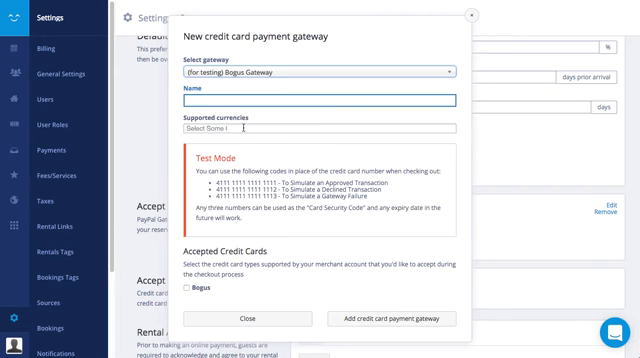
type("test")
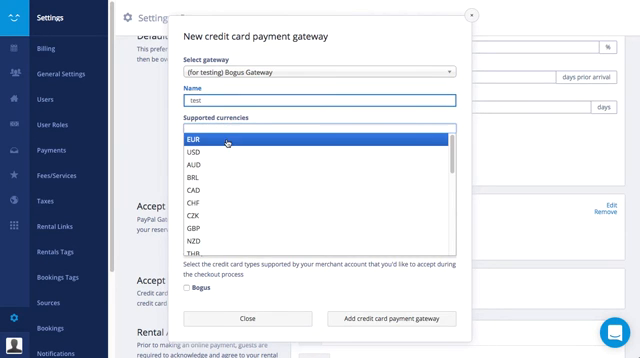
left_click(224, 138)
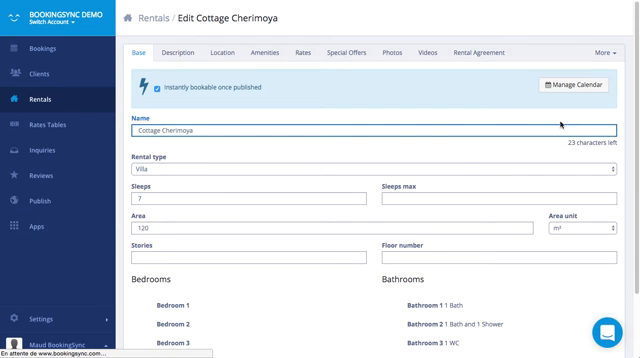
mouse_move(358, 150)
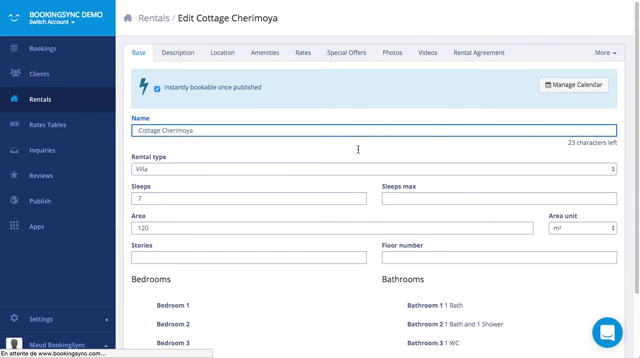
- Assign 'test paypal' as Cottage Cherimoya's PayPal gateway and choose its card payment gateway
scroll("down", 3)
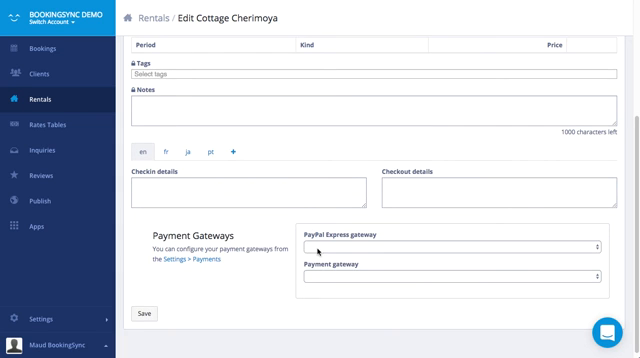
left_click(450, 248)
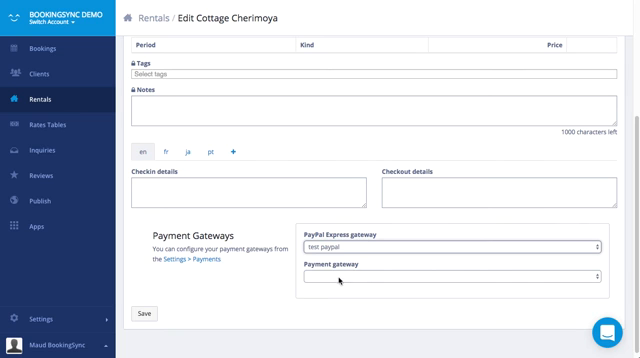
left_click(452, 280)
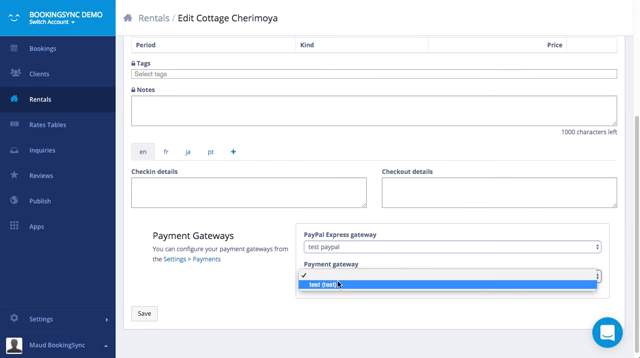